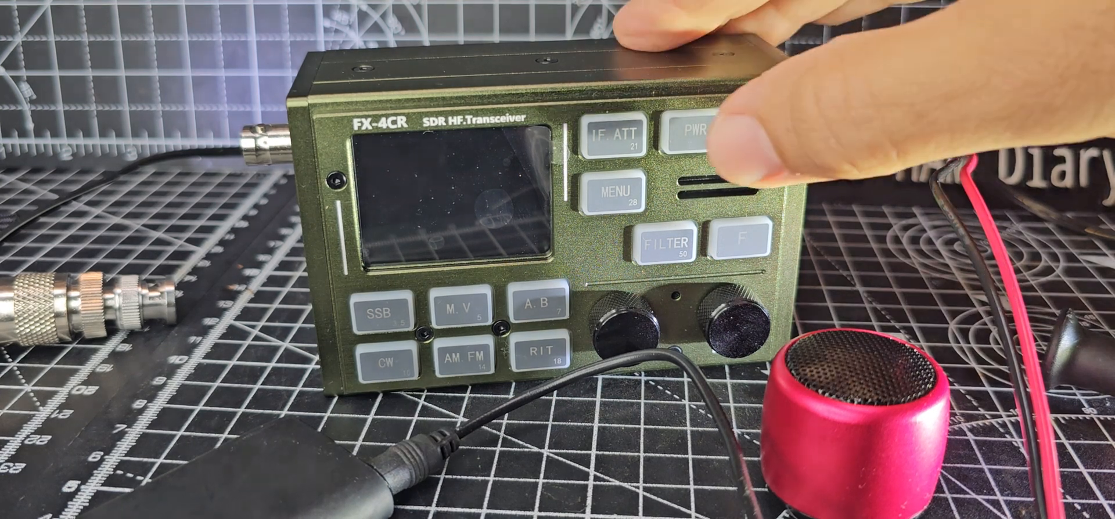
left_click(695, 134)
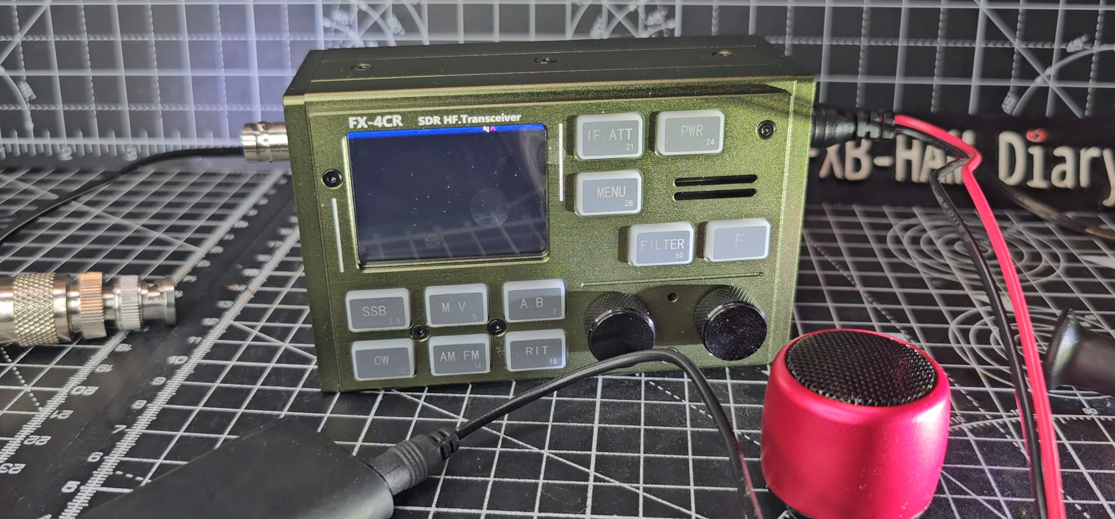
left_click(739, 239)
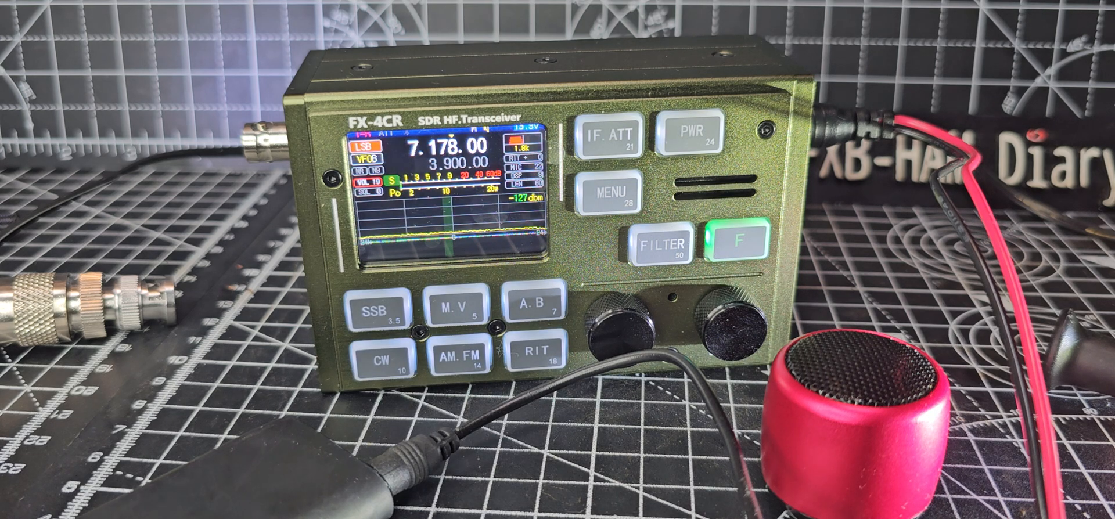